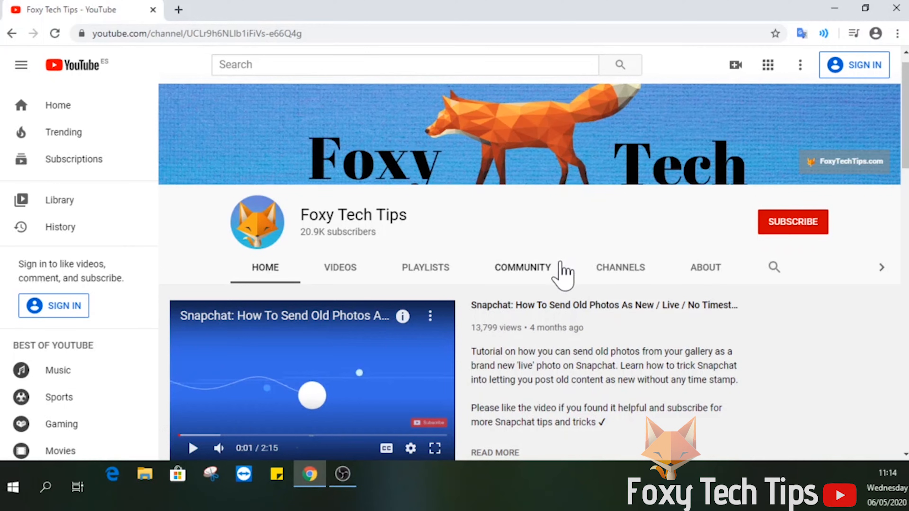
mouse_move(494, 226)
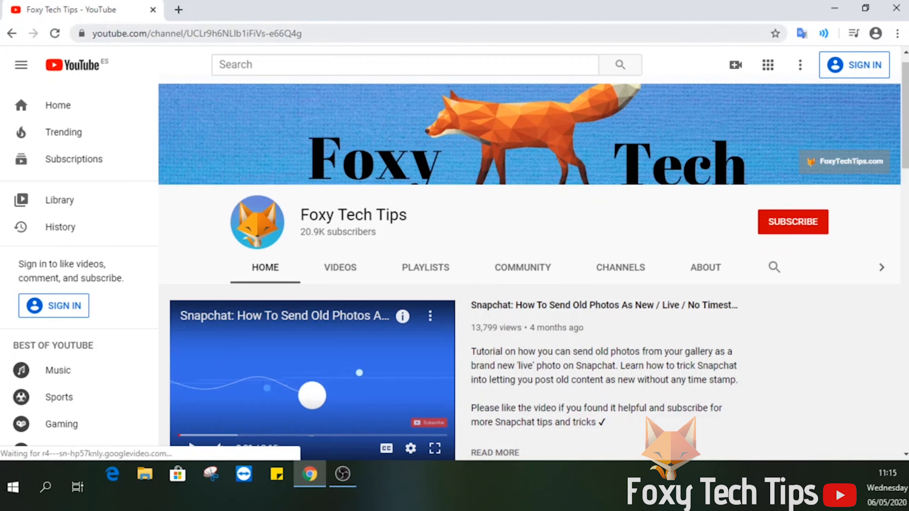
Reach the account Settings page from the gear menu on the home page
click(193, 37)
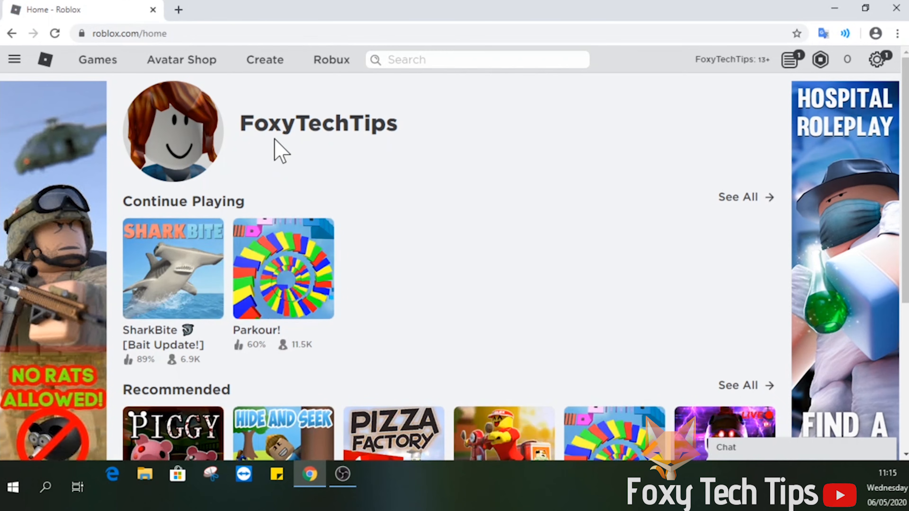
mouse_move(290, 163)
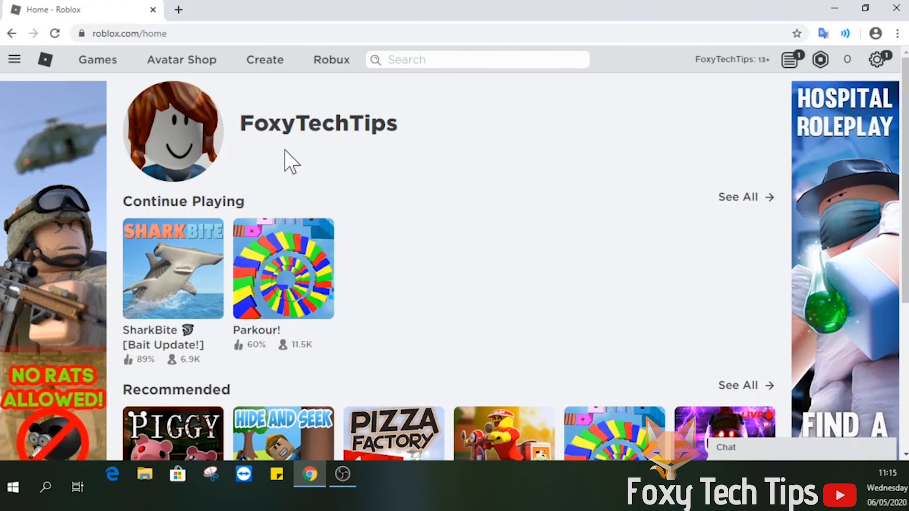
mouse_move(328, 131)
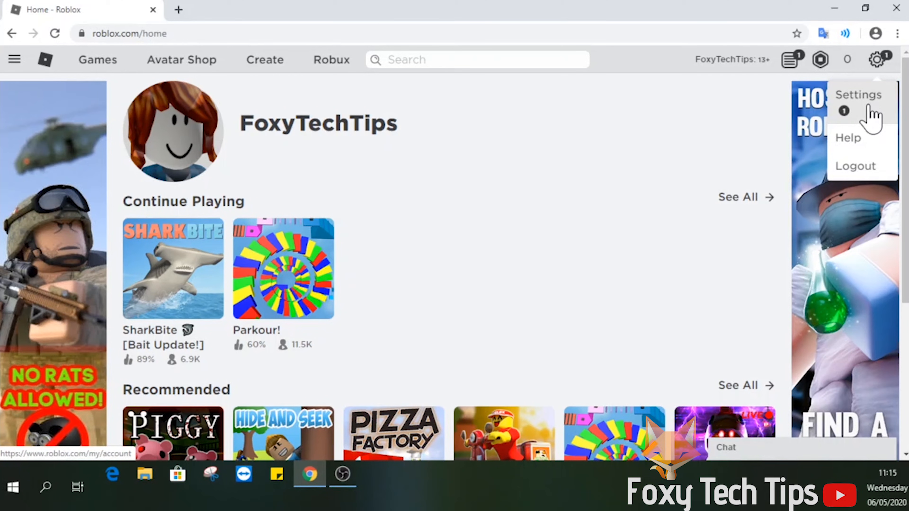
click(858, 95)
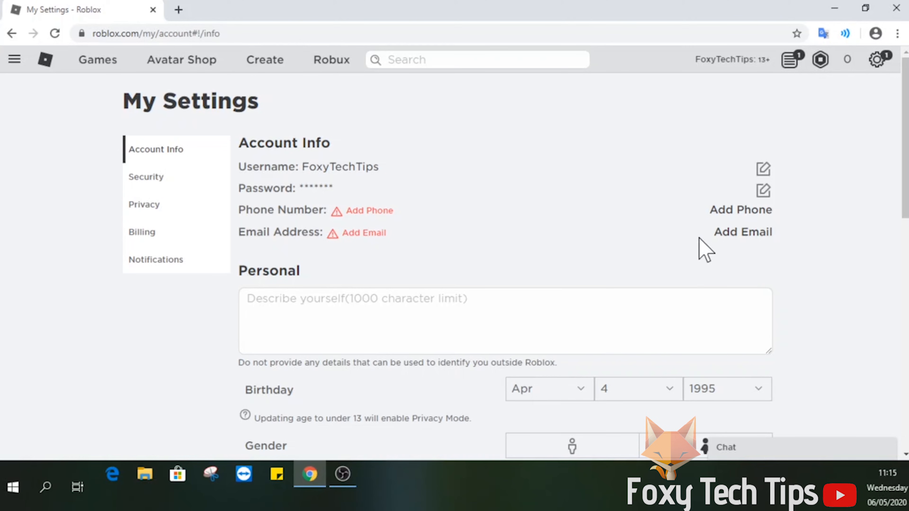
Start adding an email address from the Account Info section
click(743, 232)
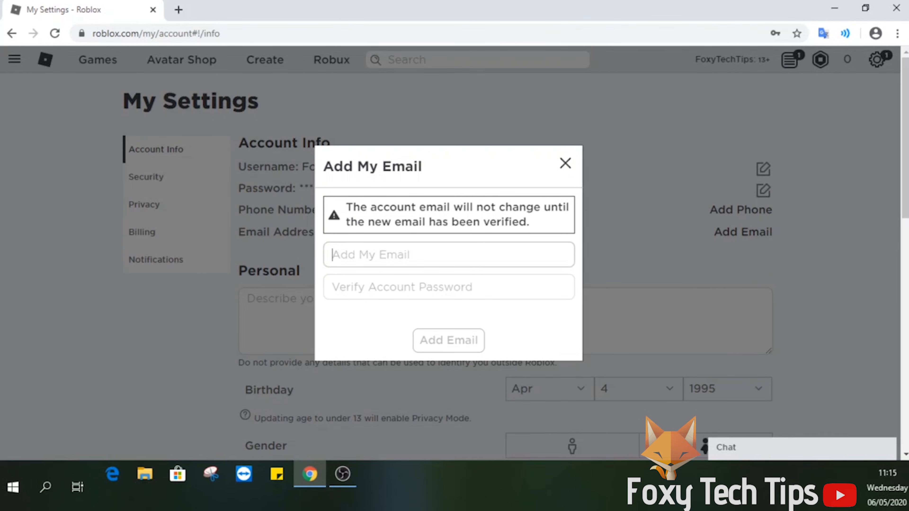
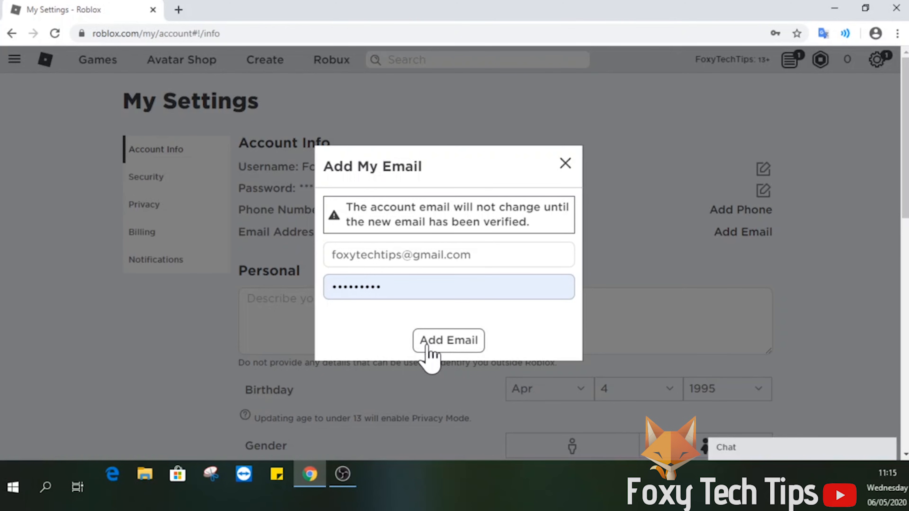
Submit the email address and account password so a verification email is sent
click(449, 341)
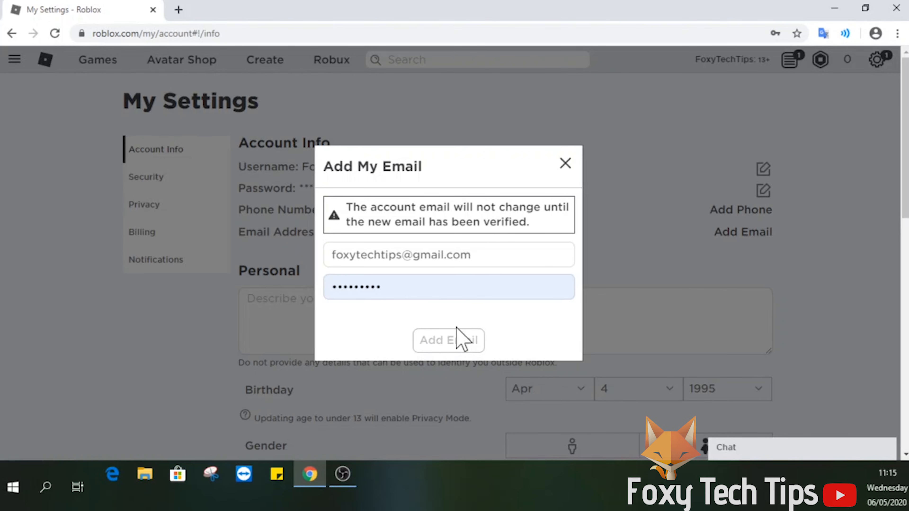
click(449, 340)
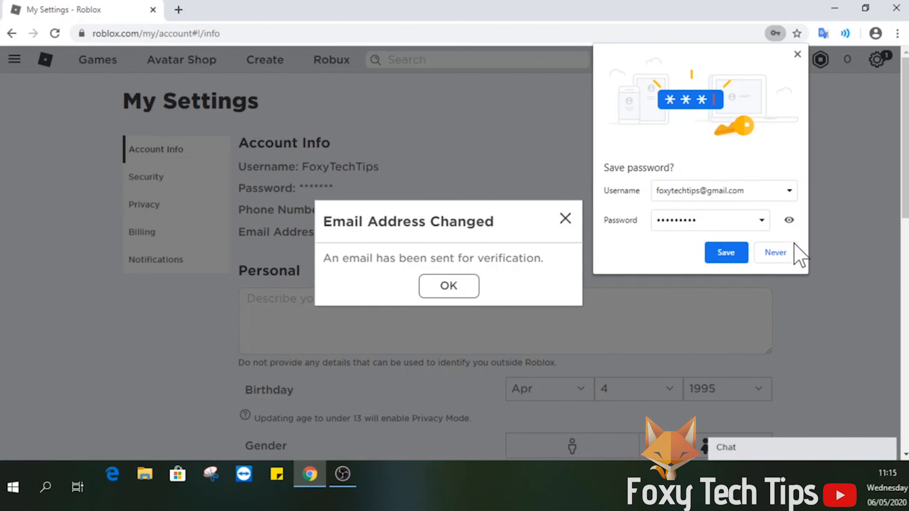
Decline Chrome's offer to save the Roblox password
click(448, 286)
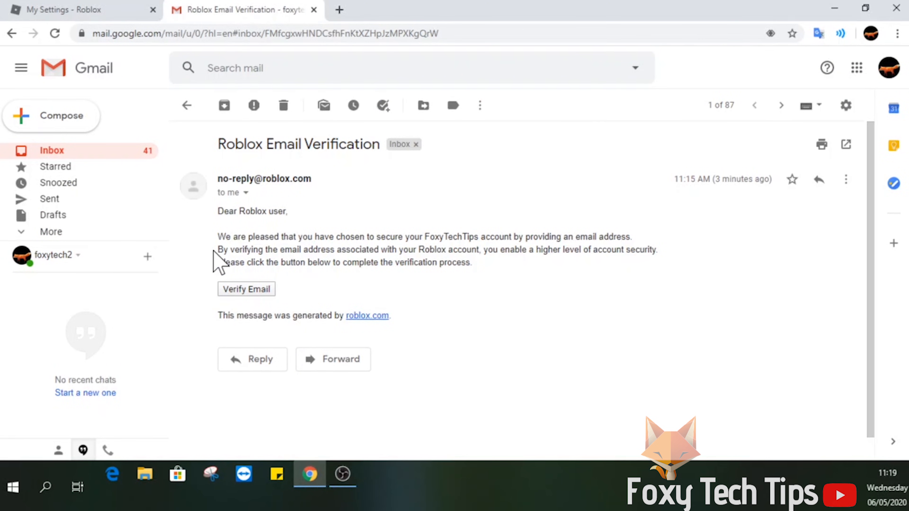
mouse_move(283, 289)
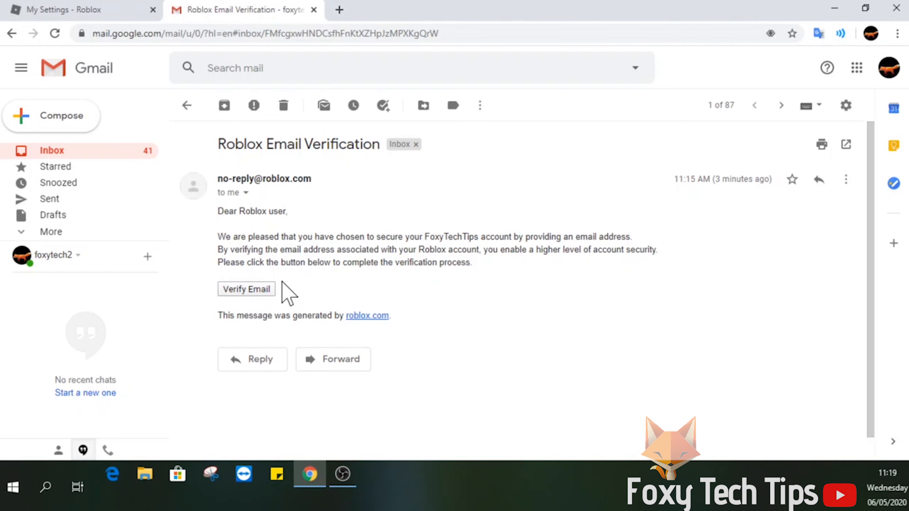
Verify the email from the Gmail message and proceed to view the free hat
click(246, 289)
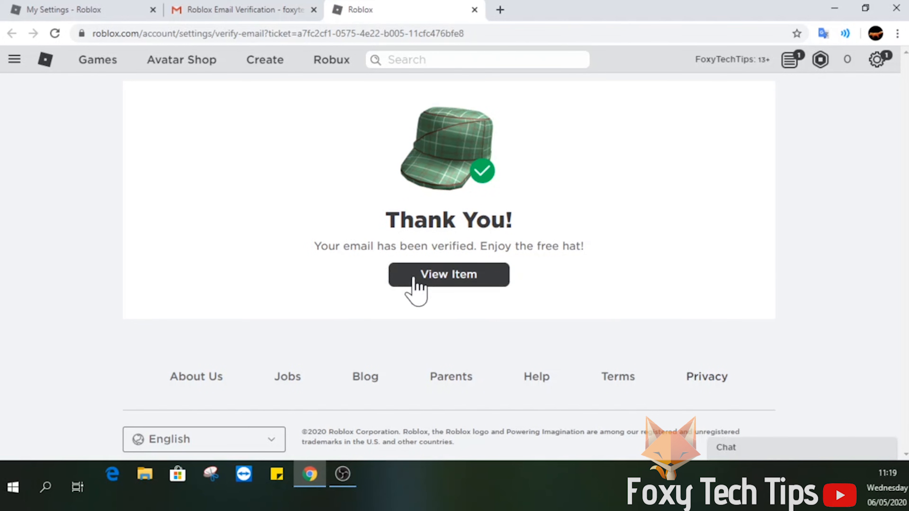
click(452, 275)
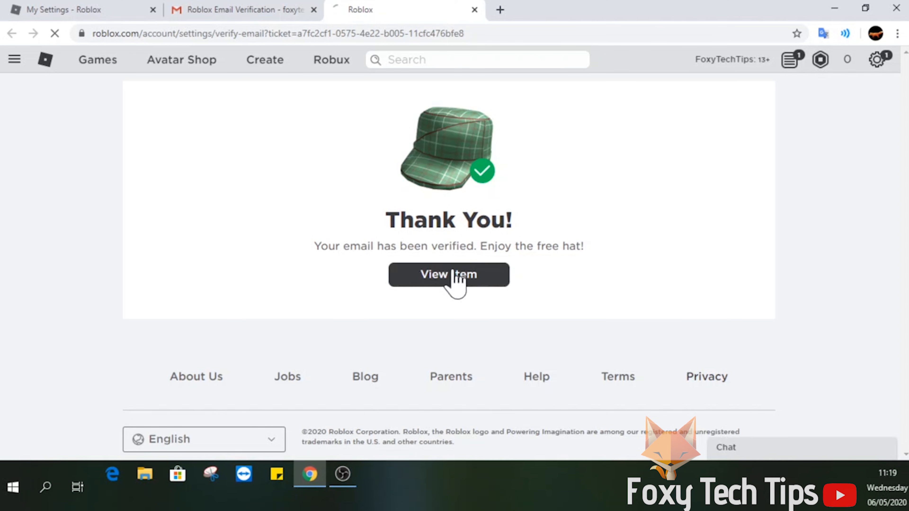
Load the Verified, Bonafide, Plaidafied hat's catalog page showing Item Owned and its recommendations
click(450, 275)
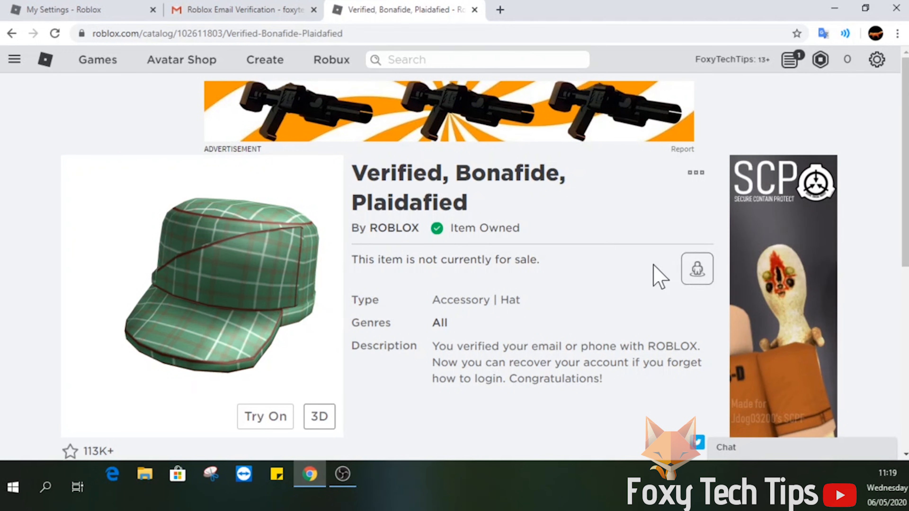
scroll(down, 3)
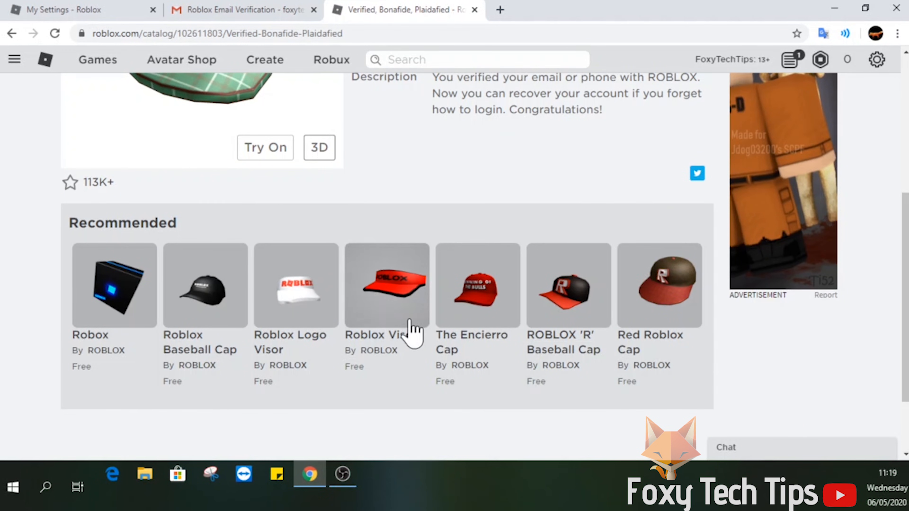